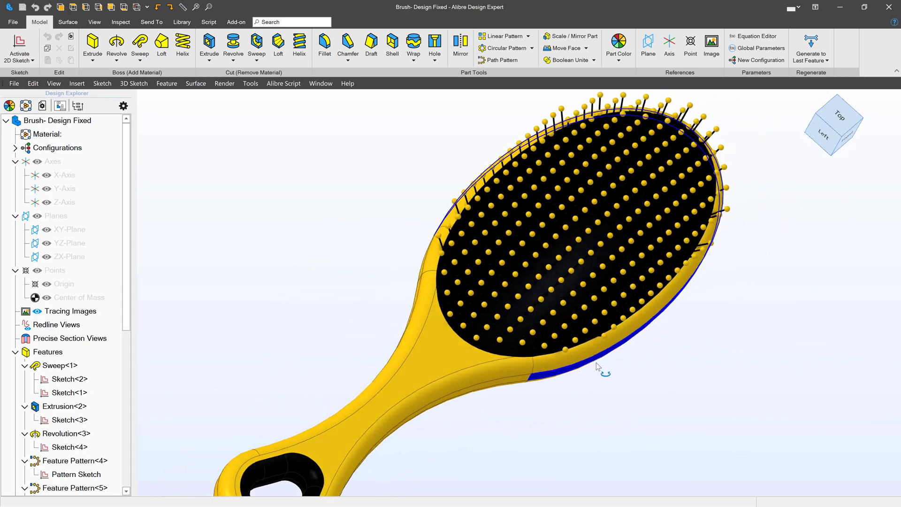
# Switch to the Brush Path Pattern part and preview Sketch<2>, Sketch<1> and the single pin Revolution<3>
pyautogui.click(94, 22)
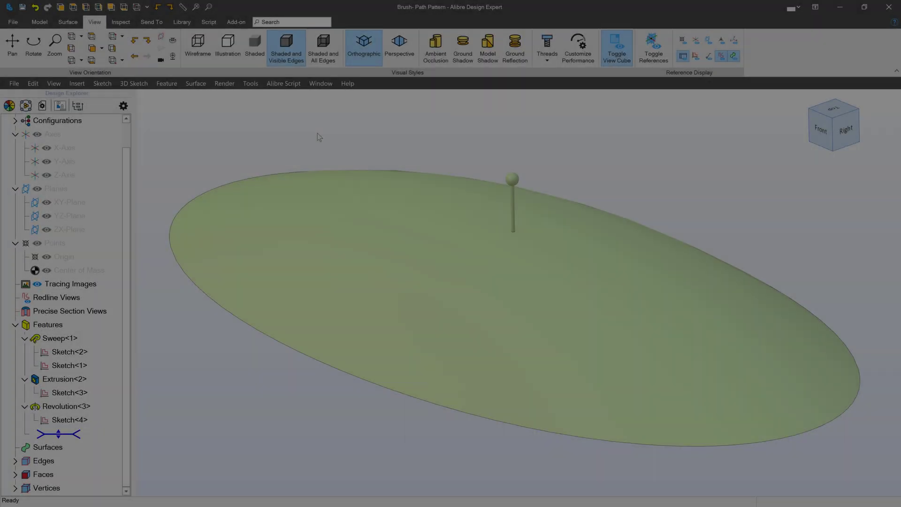
pyautogui.click(68, 352)
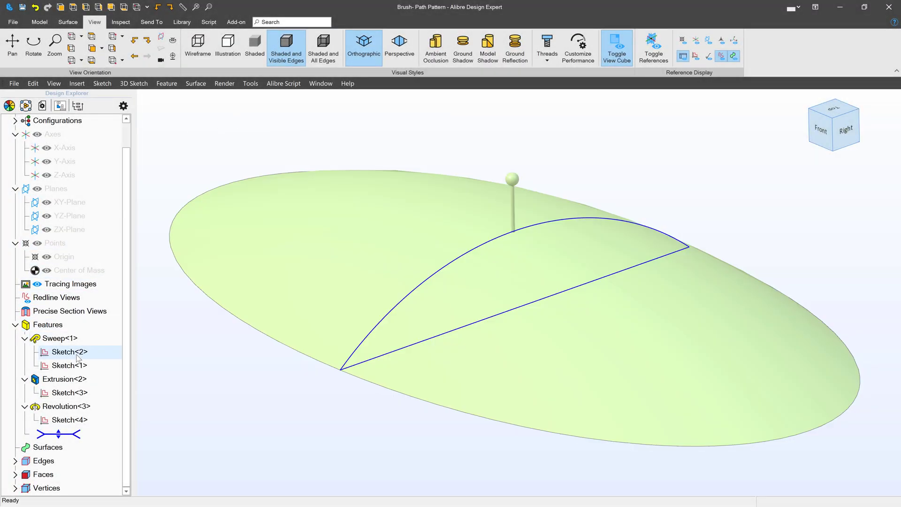
pyautogui.click(67, 366)
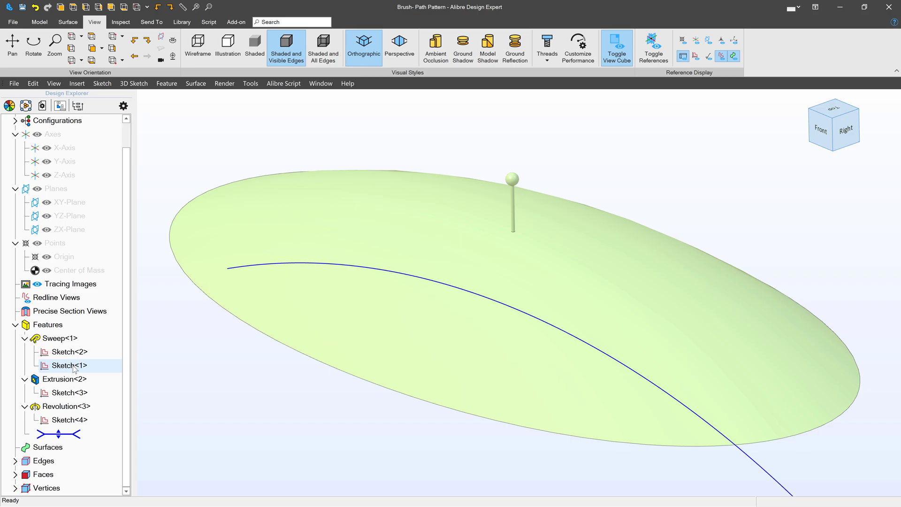
pyautogui.click(180, 379)
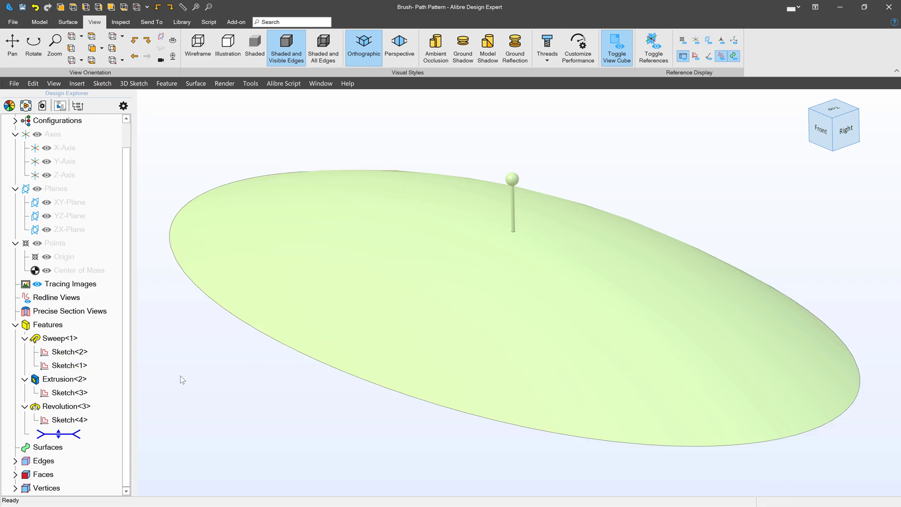
pyautogui.click(64, 406)
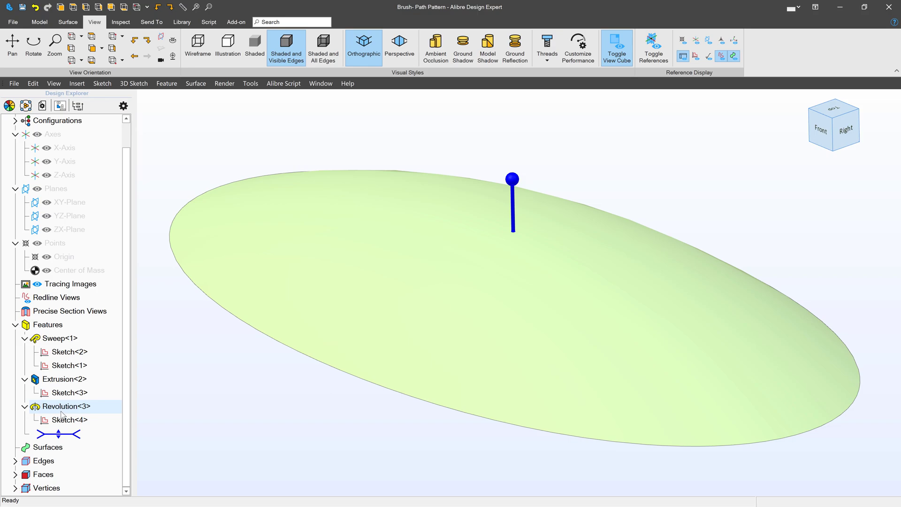
# Show reference planes and axes, then activate a 2D sketch on the side plane
pyautogui.click(695, 56)
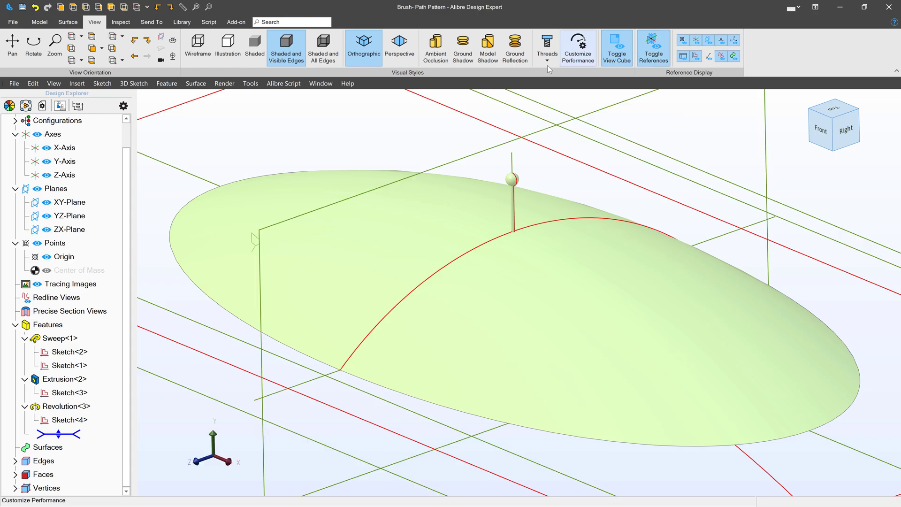
pyautogui.click(40, 22)
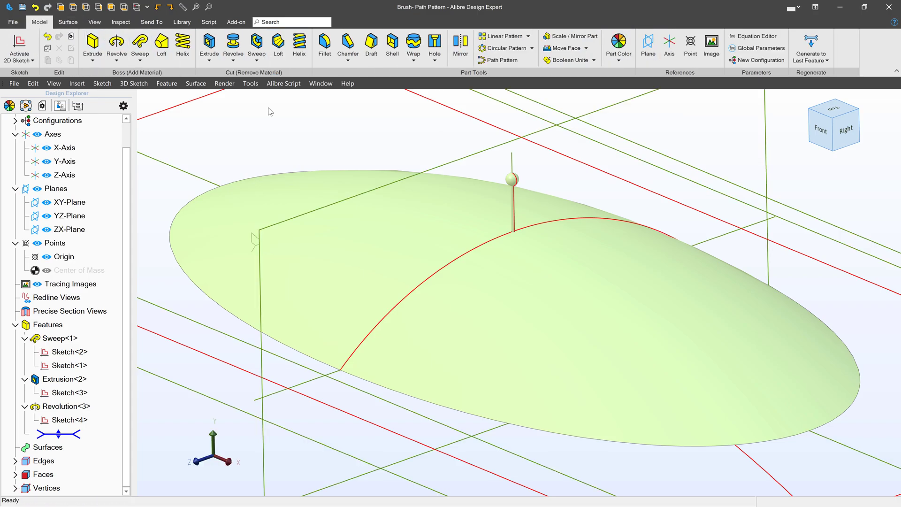
pyautogui.click(70, 216)
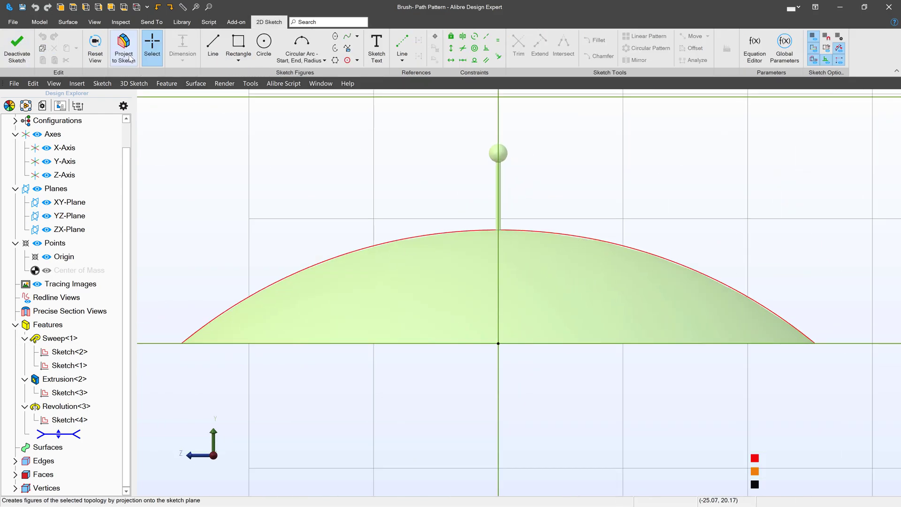
# Project Circular Arc<1> into Sketch<5> and path-pattern Revolution<3> along it with 8 instances
pyautogui.click(123, 47)
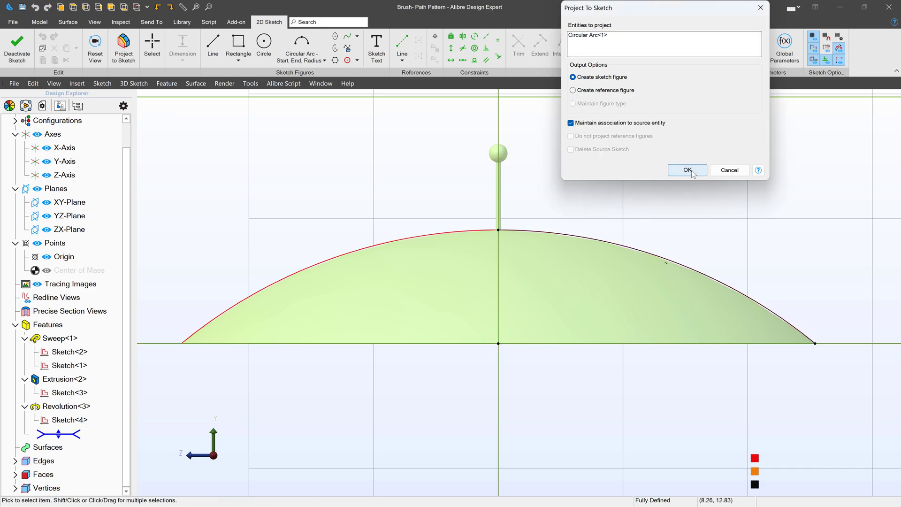
pyautogui.click(687, 170)
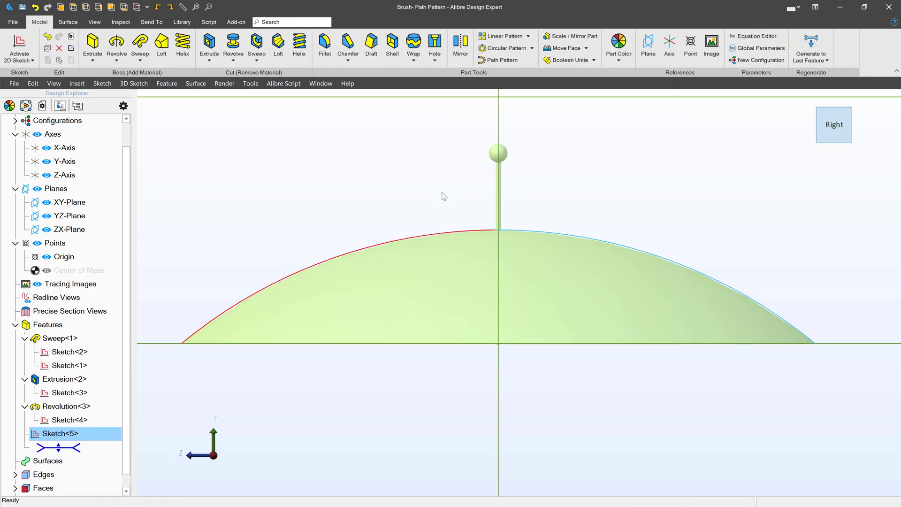
pyautogui.click(498, 60)
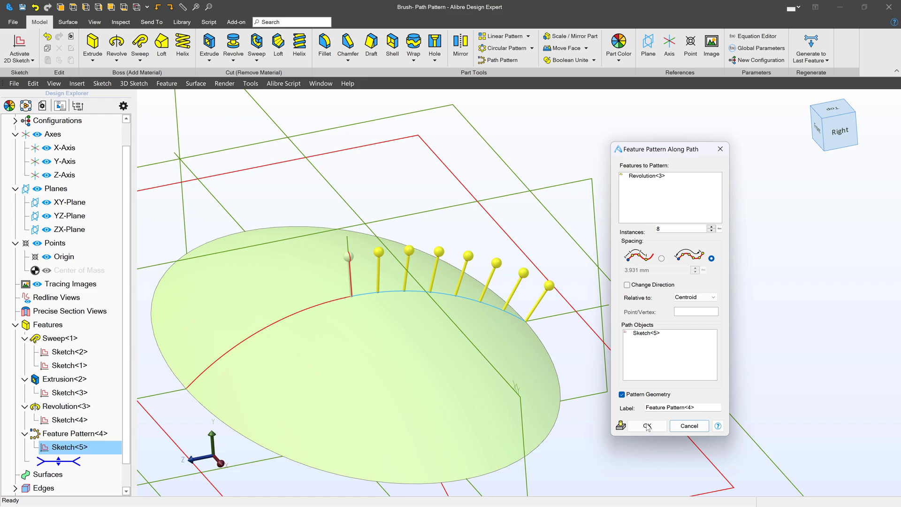
pyautogui.click(647, 425)
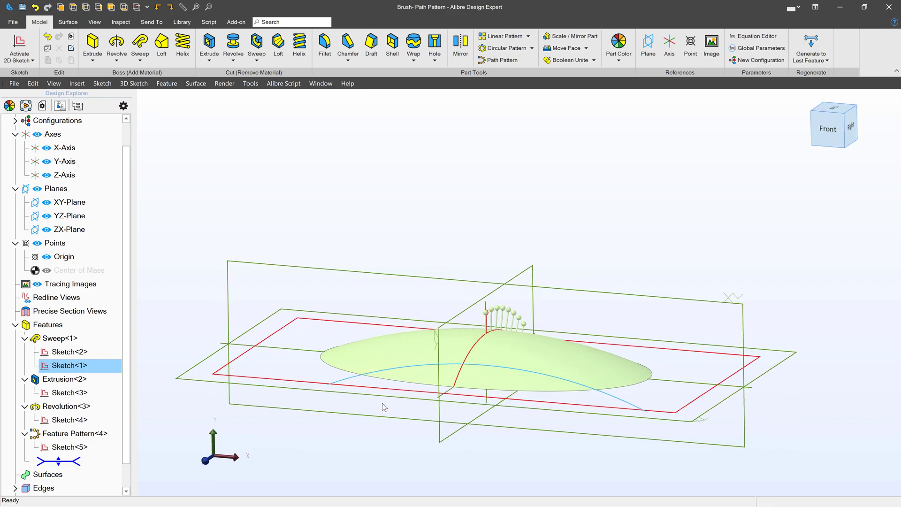
pyautogui.click(69, 202)
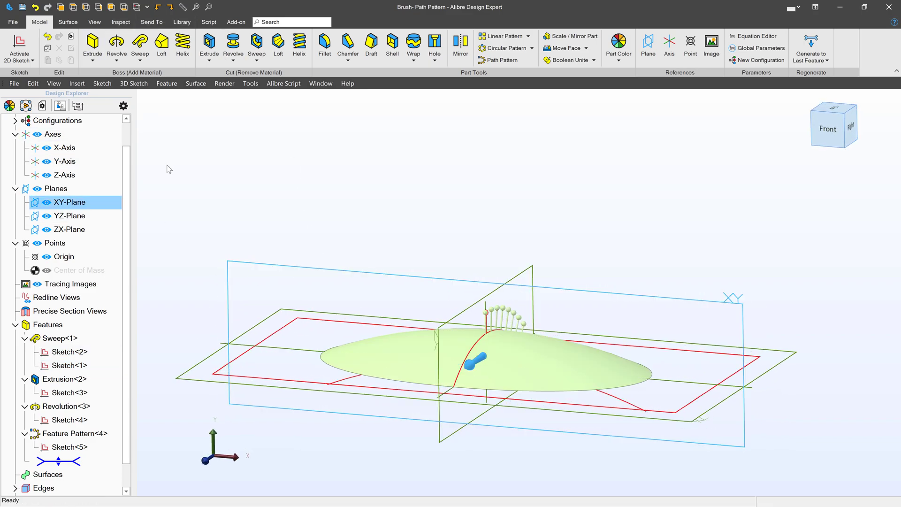
# Project the pad's long curve as an associated reference figure into Sketch<6> on the XY-Plane
pyautogui.click(123, 47)
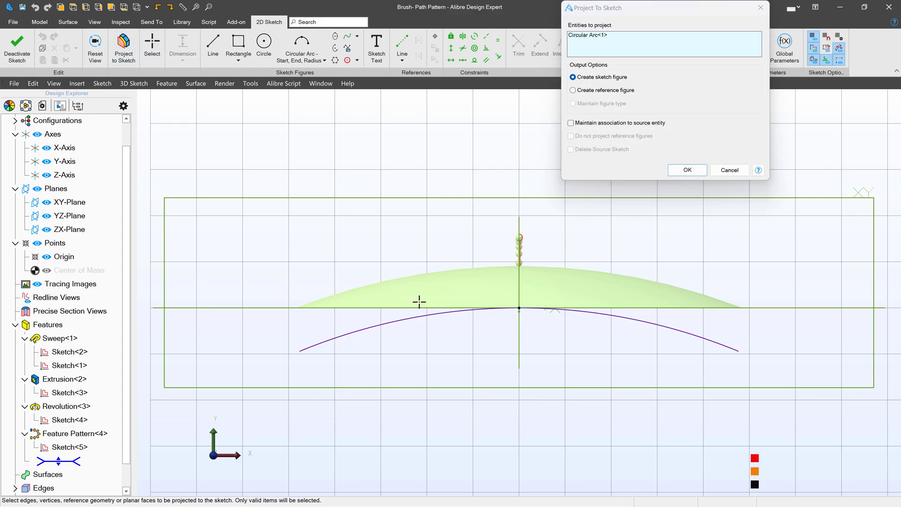
pyautogui.click(573, 90)
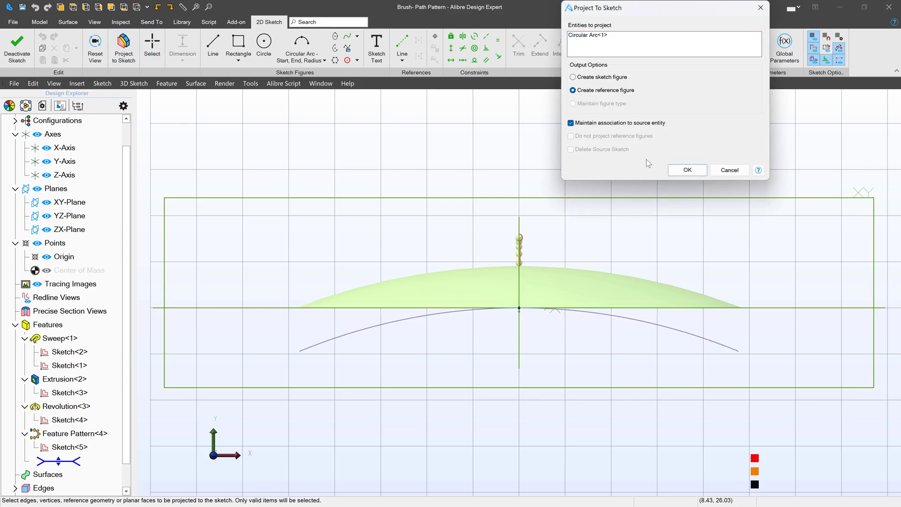
pyautogui.click(687, 170)
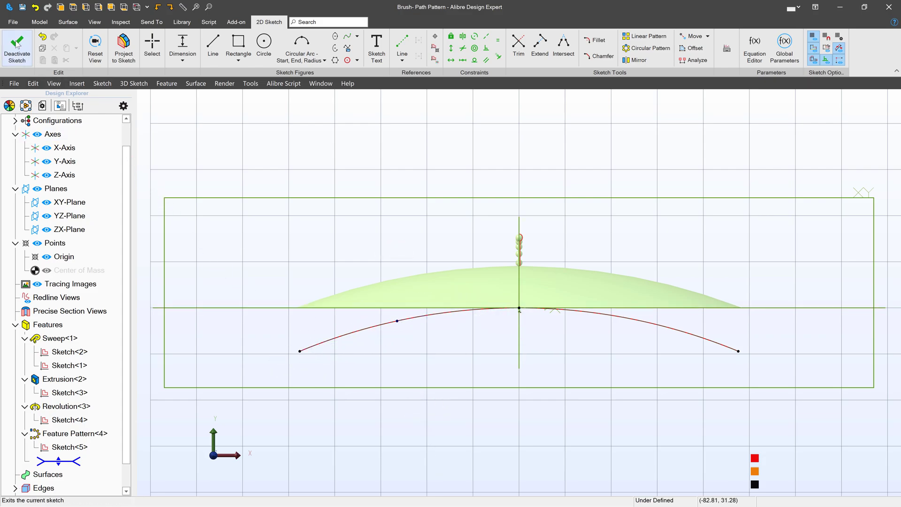
pyautogui.click(17, 49)
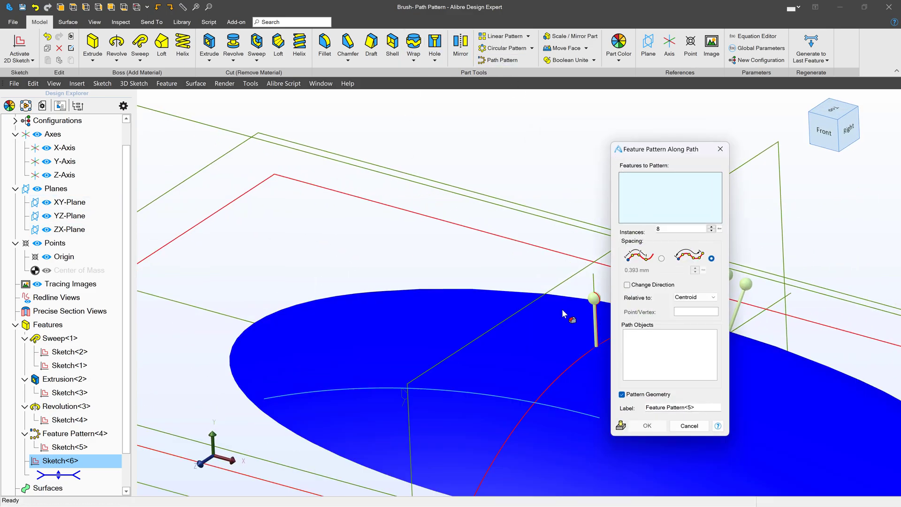
# Path-pattern Revolution<3> and Feature Pattern<4> along Sketch<6> with 14 instances
pyautogui.click(65, 407)
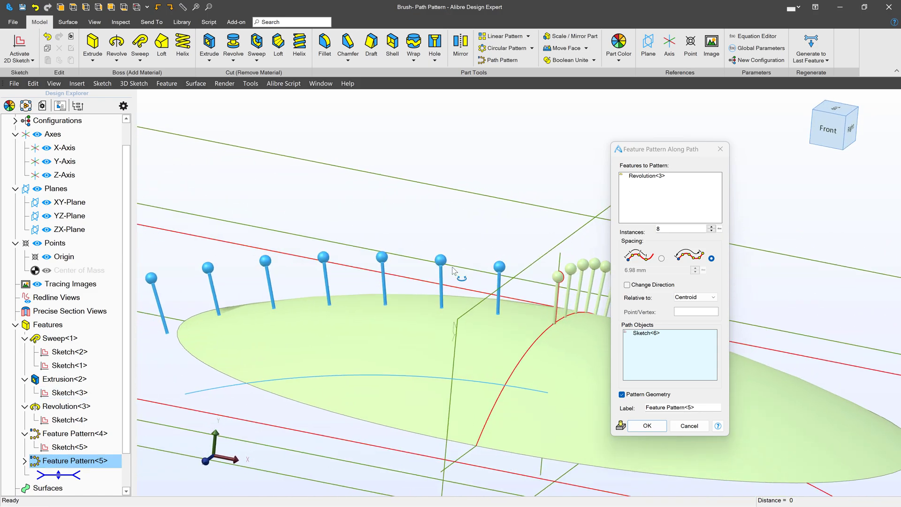
pyautogui.click(712, 229)
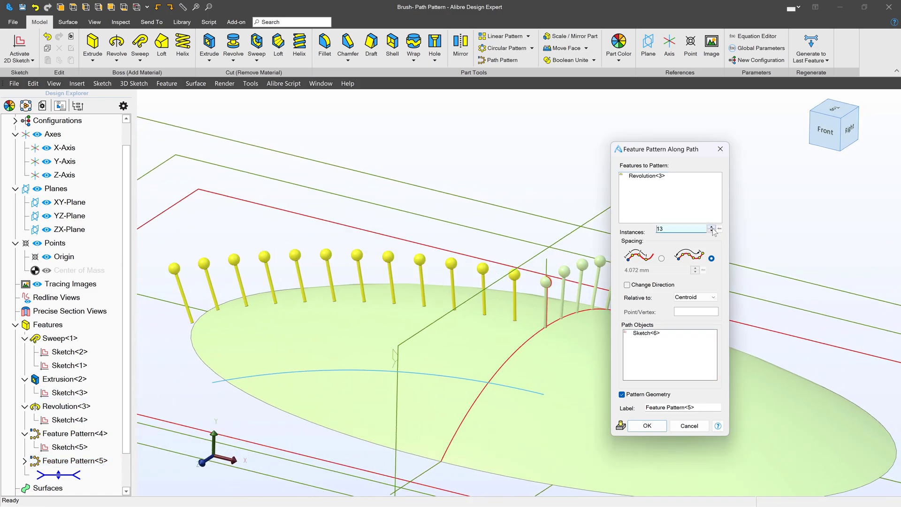
pyautogui.click(713, 229)
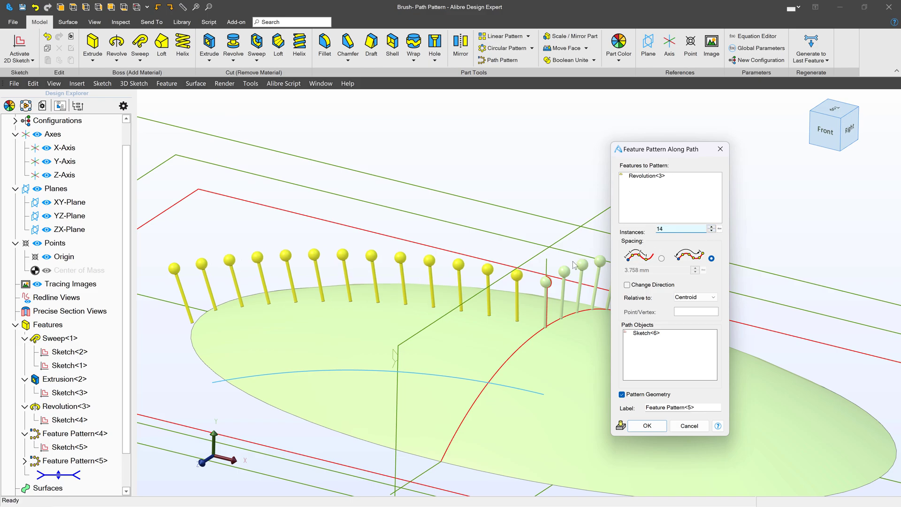
pyautogui.click(644, 176)
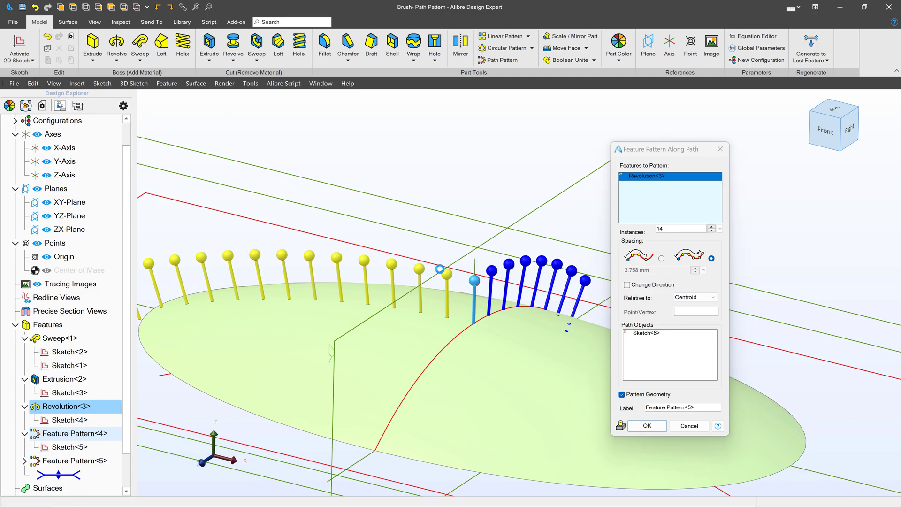
pyautogui.click(646, 427)
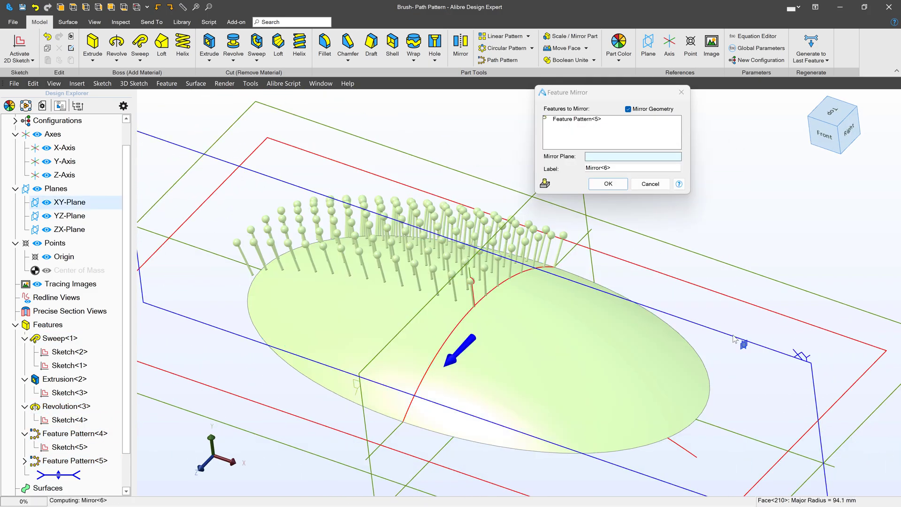
# Mirror the pin rows across the XY-Plane as Mirror<6> and across the YZ-Plane as Mirror<7>
pyautogui.click(69, 202)
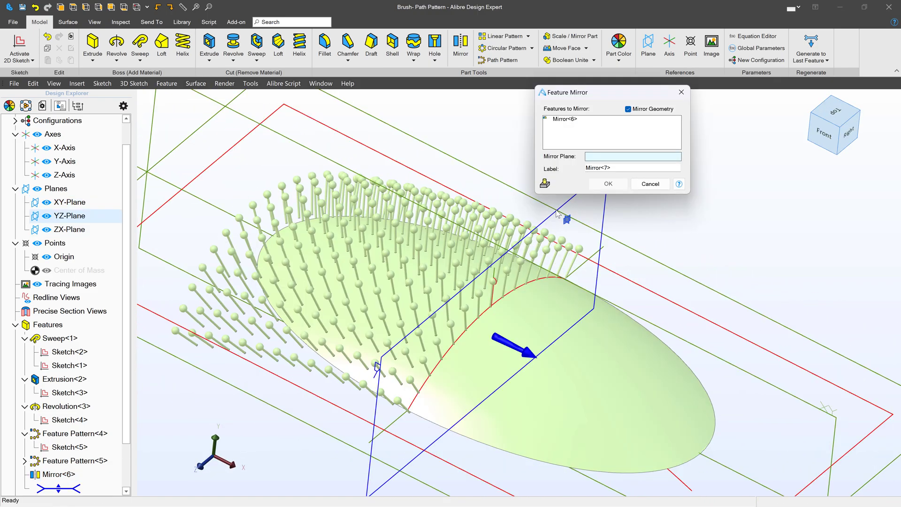
pyautogui.click(68, 216)
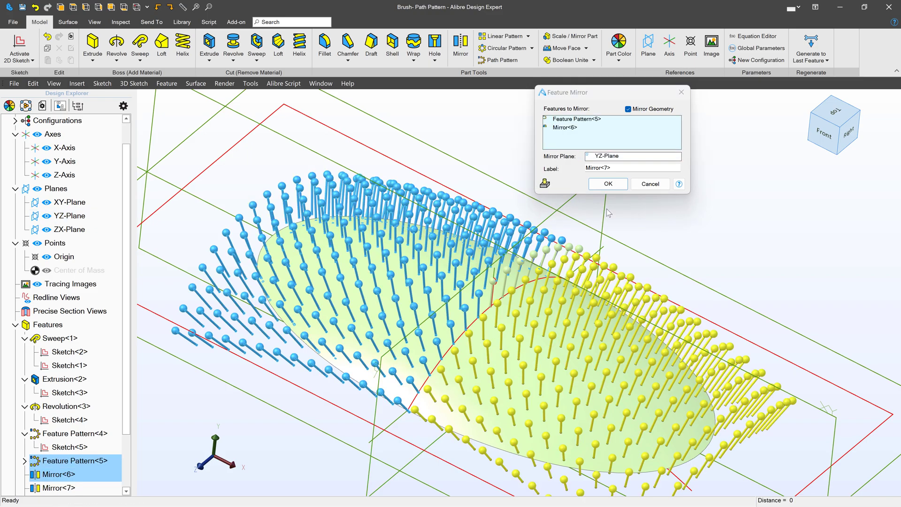
pyautogui.click(608, 183)
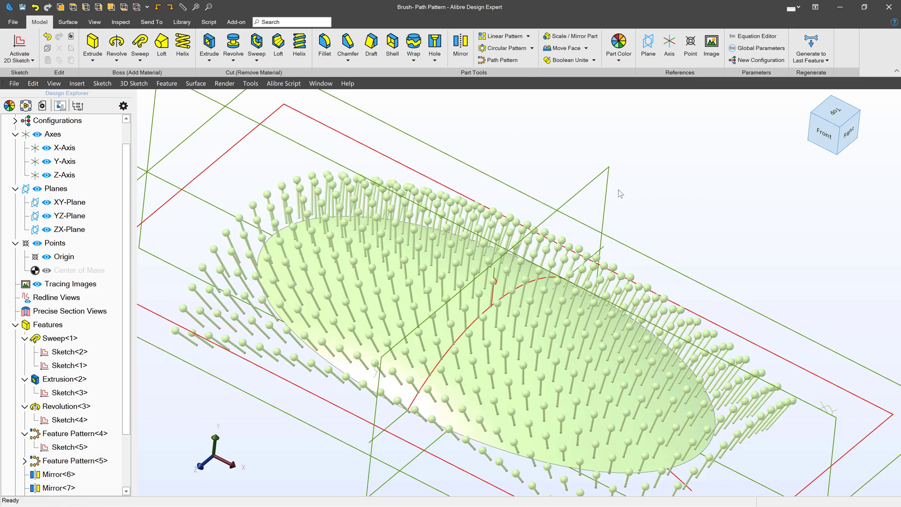
pyautogui.click(70, 229)
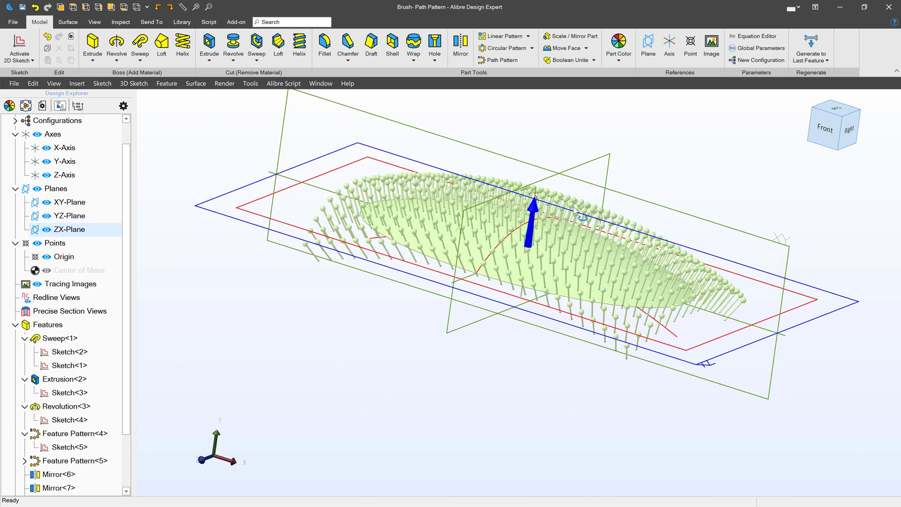